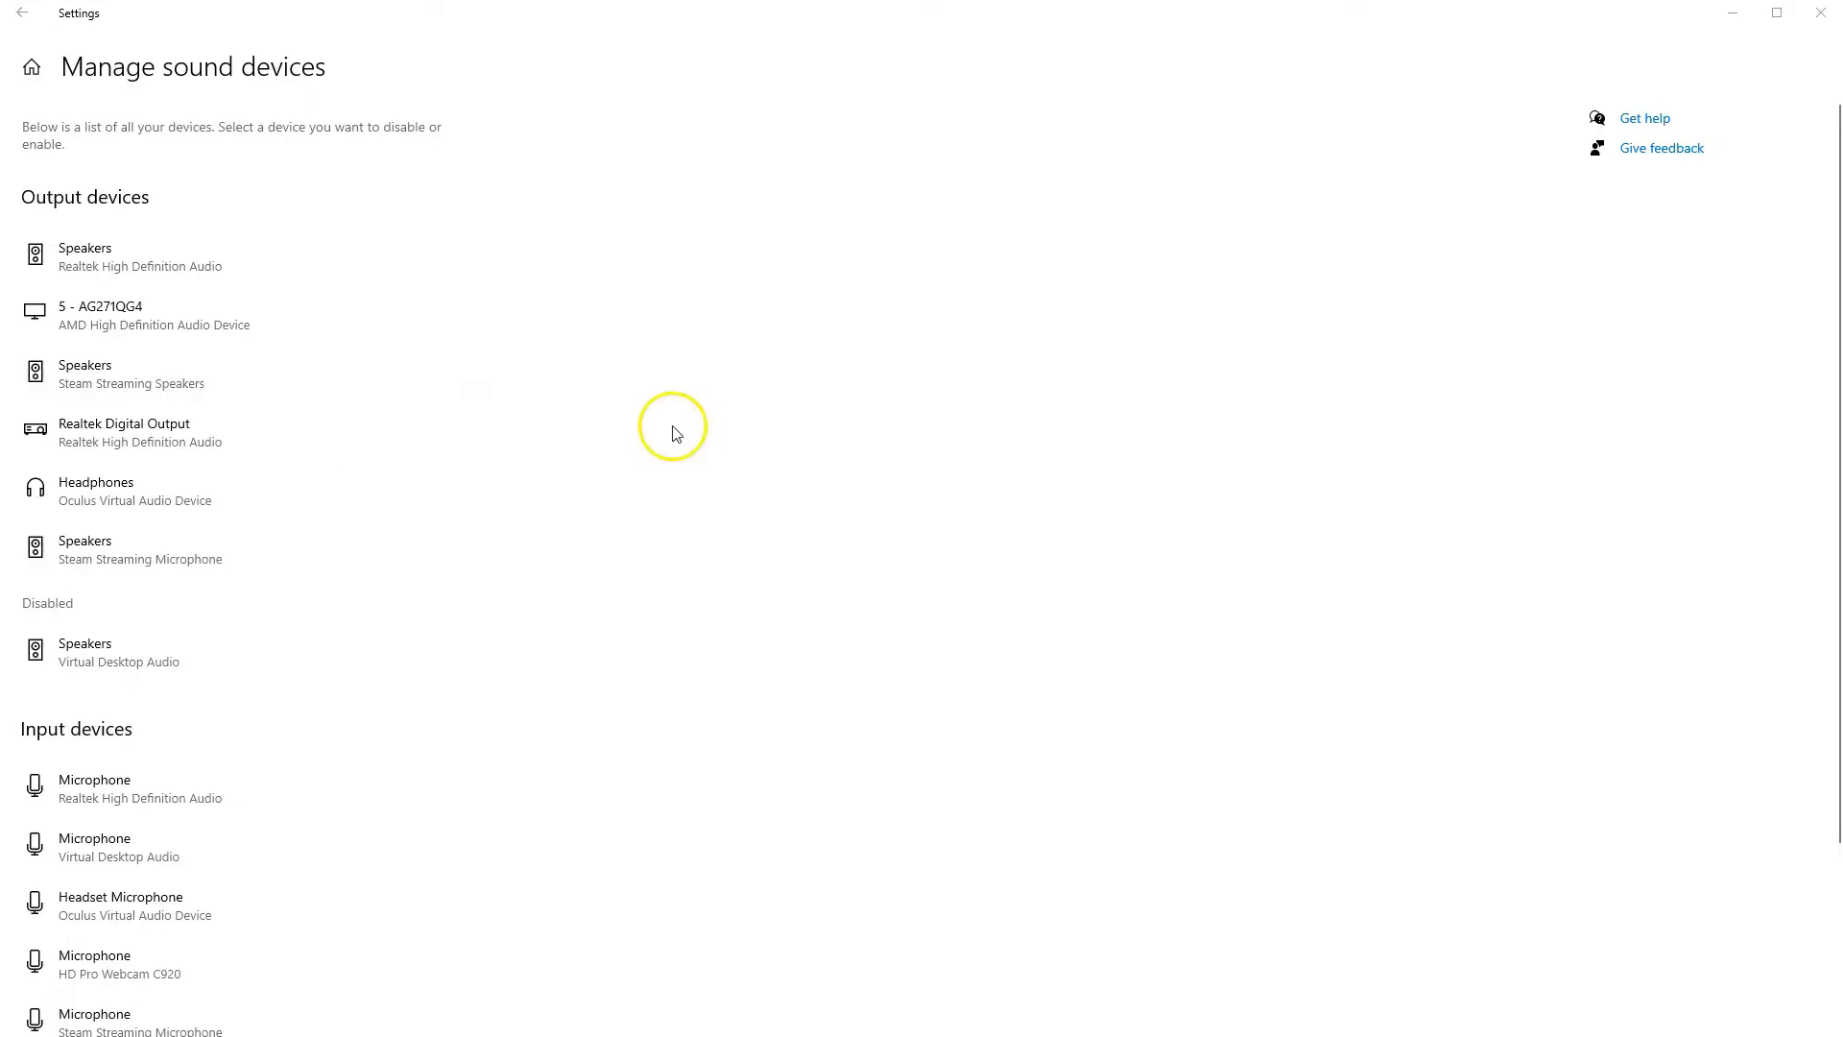
mouse_move(484, 416)
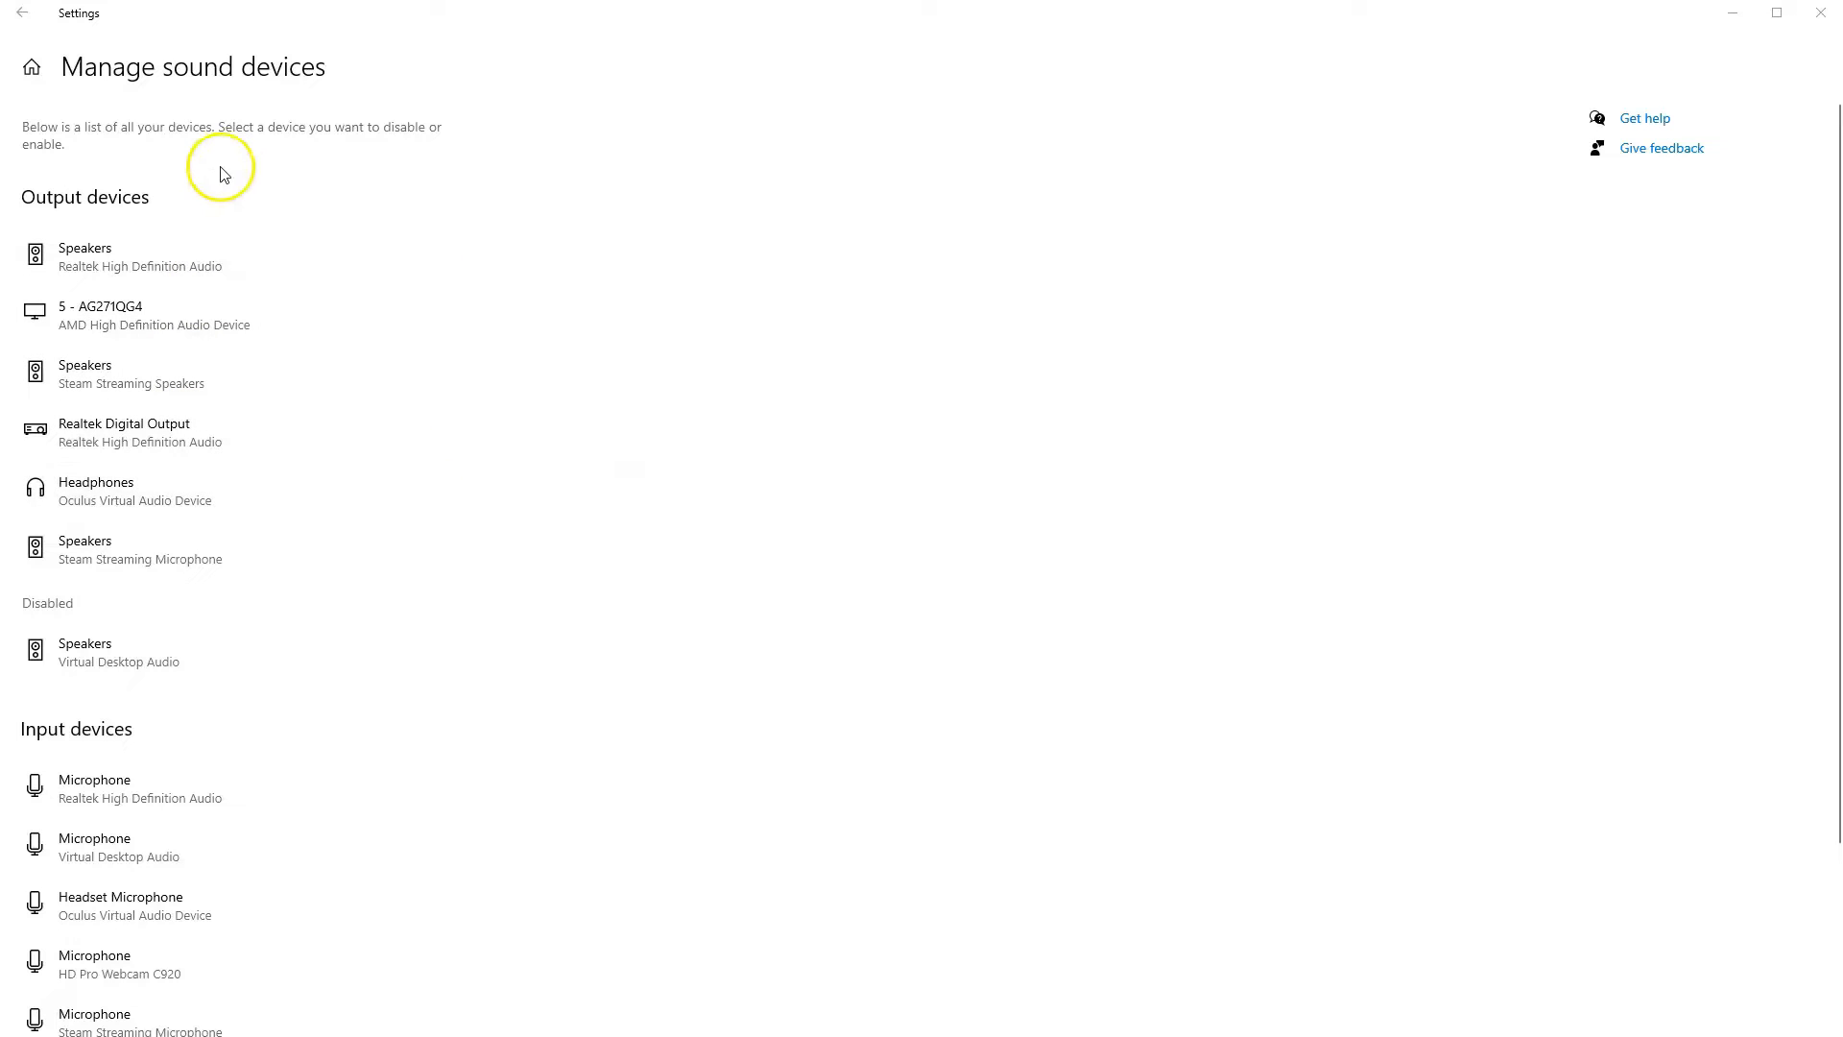
mouse_move(106, 74)
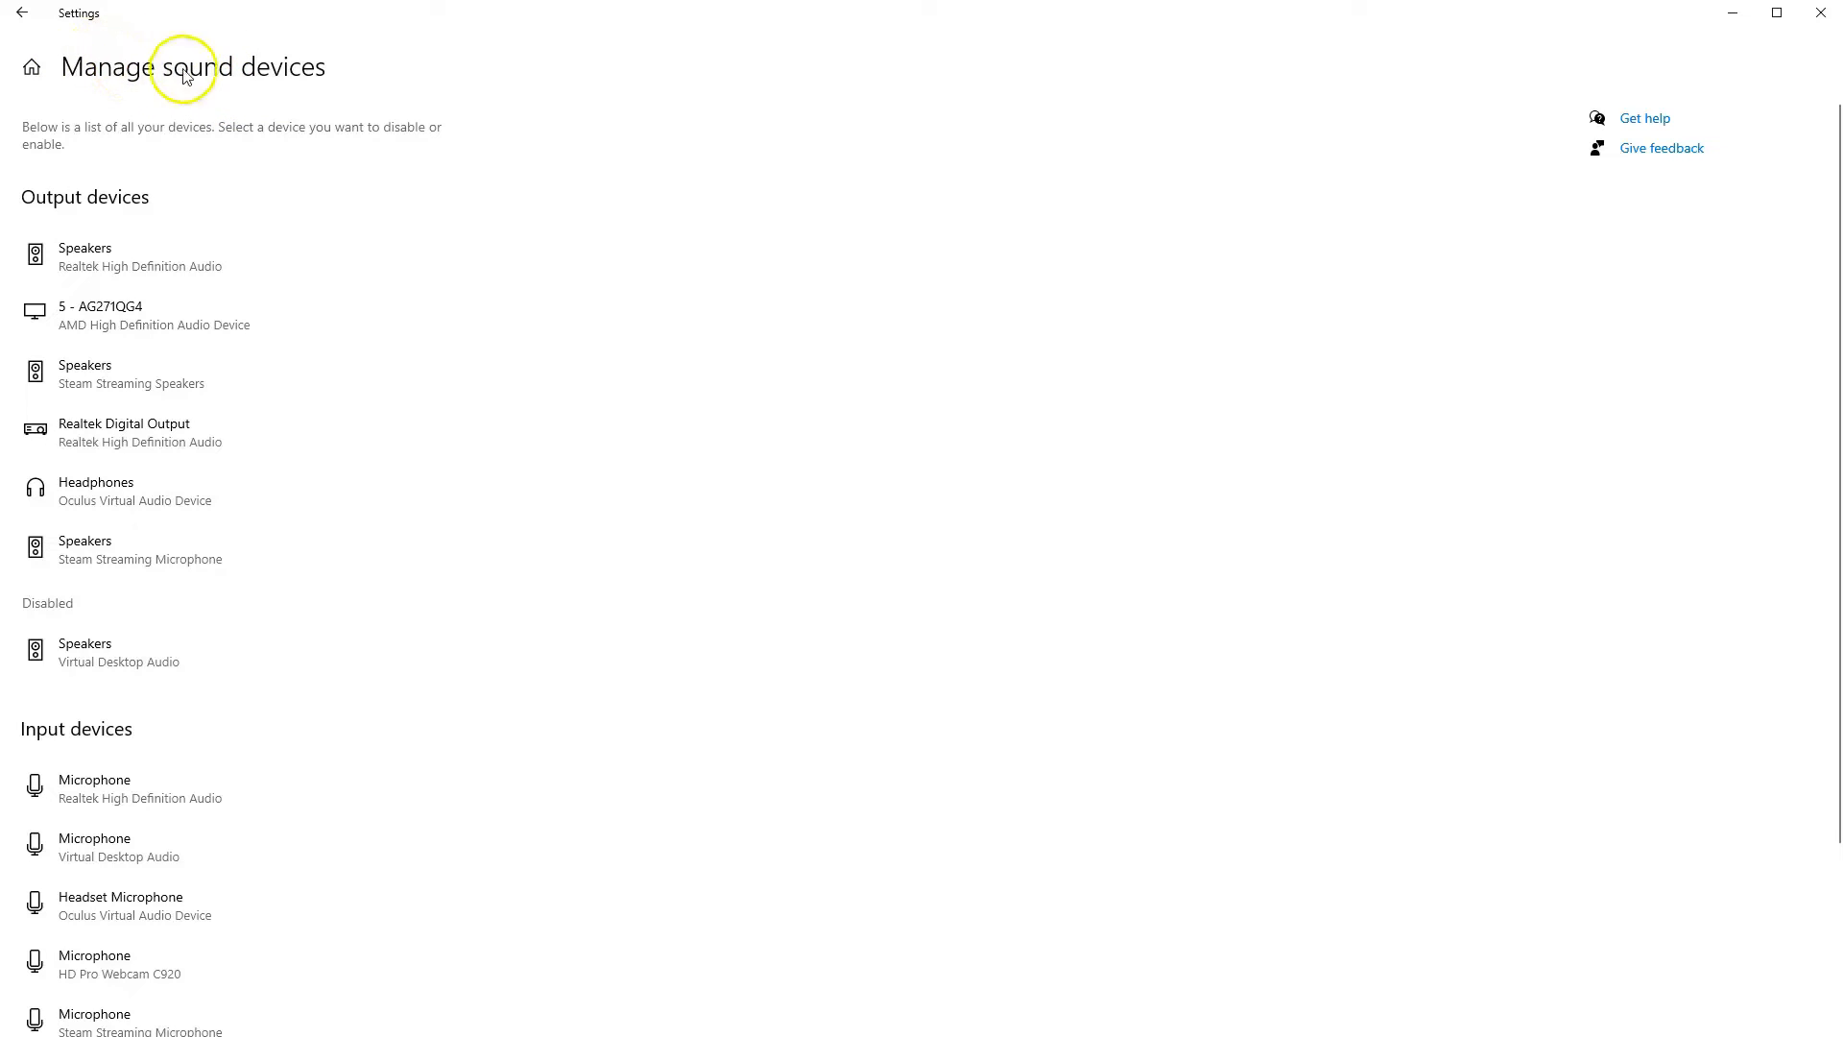
mouse_move(256, 364)
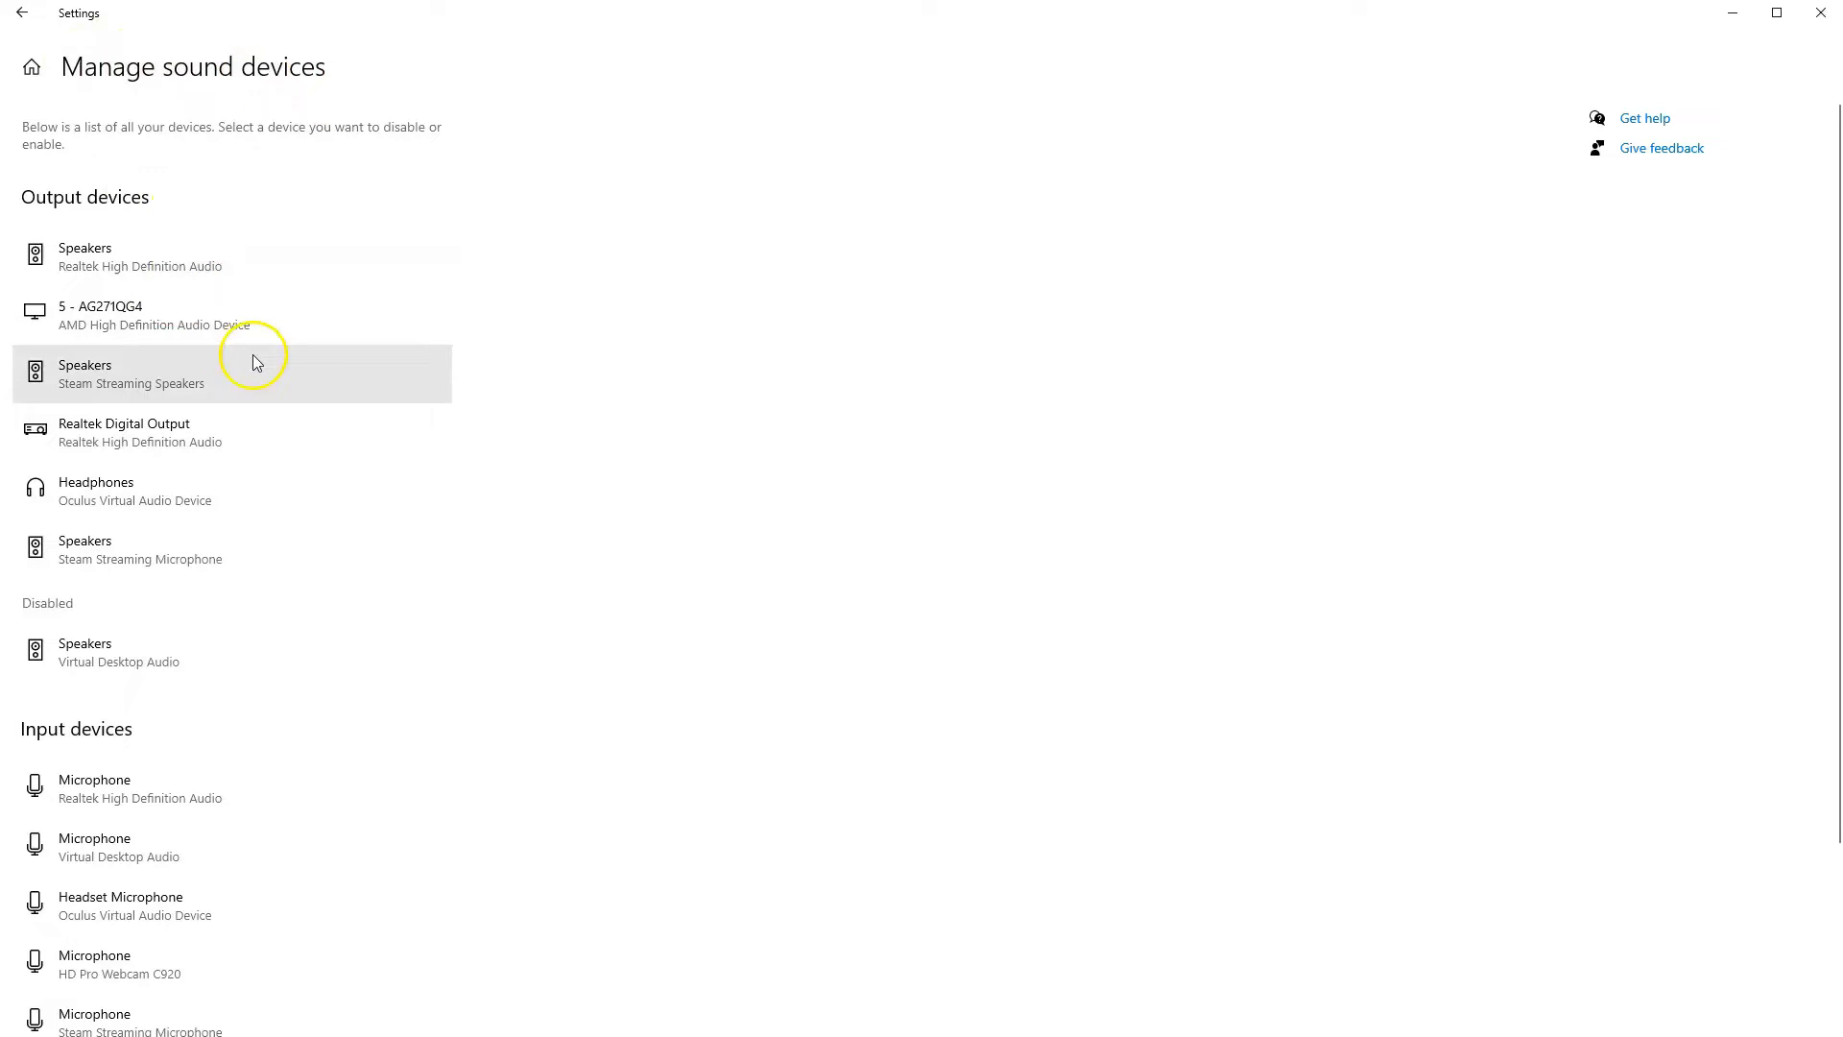
mouse_move(212, 385)
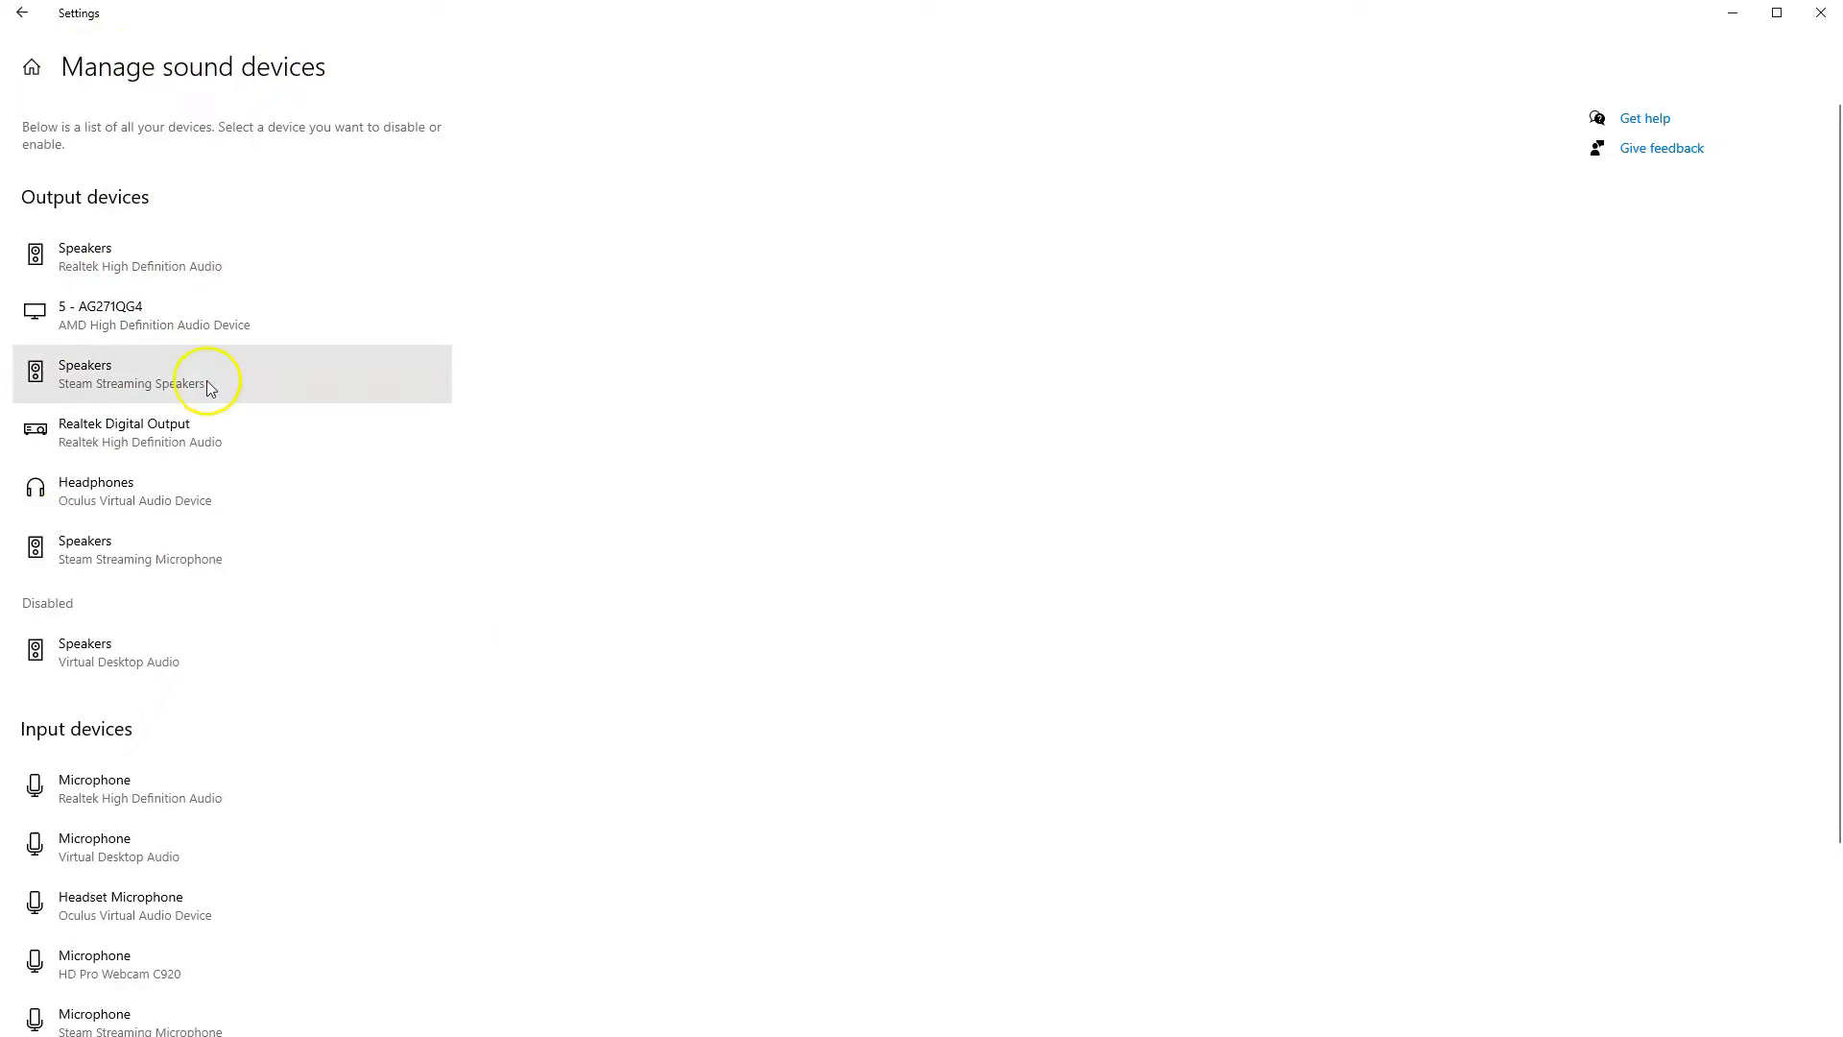
mouse_move(157, 447)
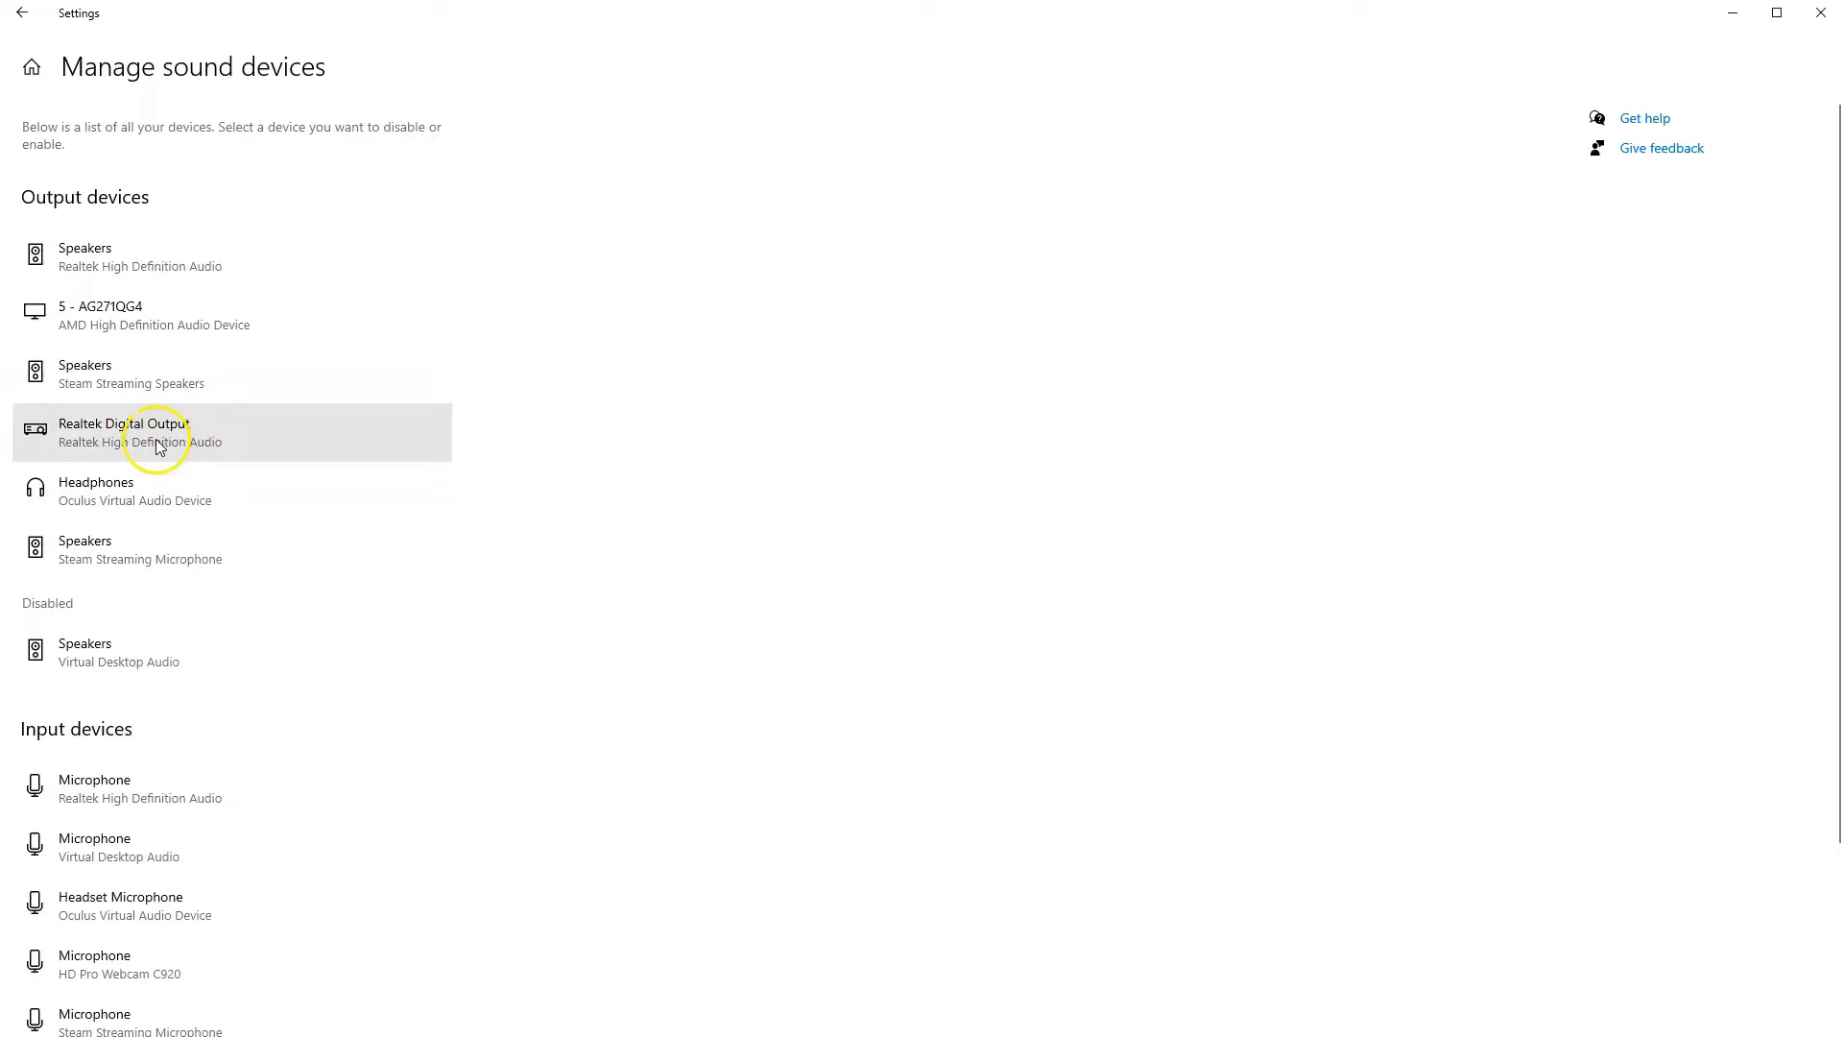
mouse_move(85, 507)
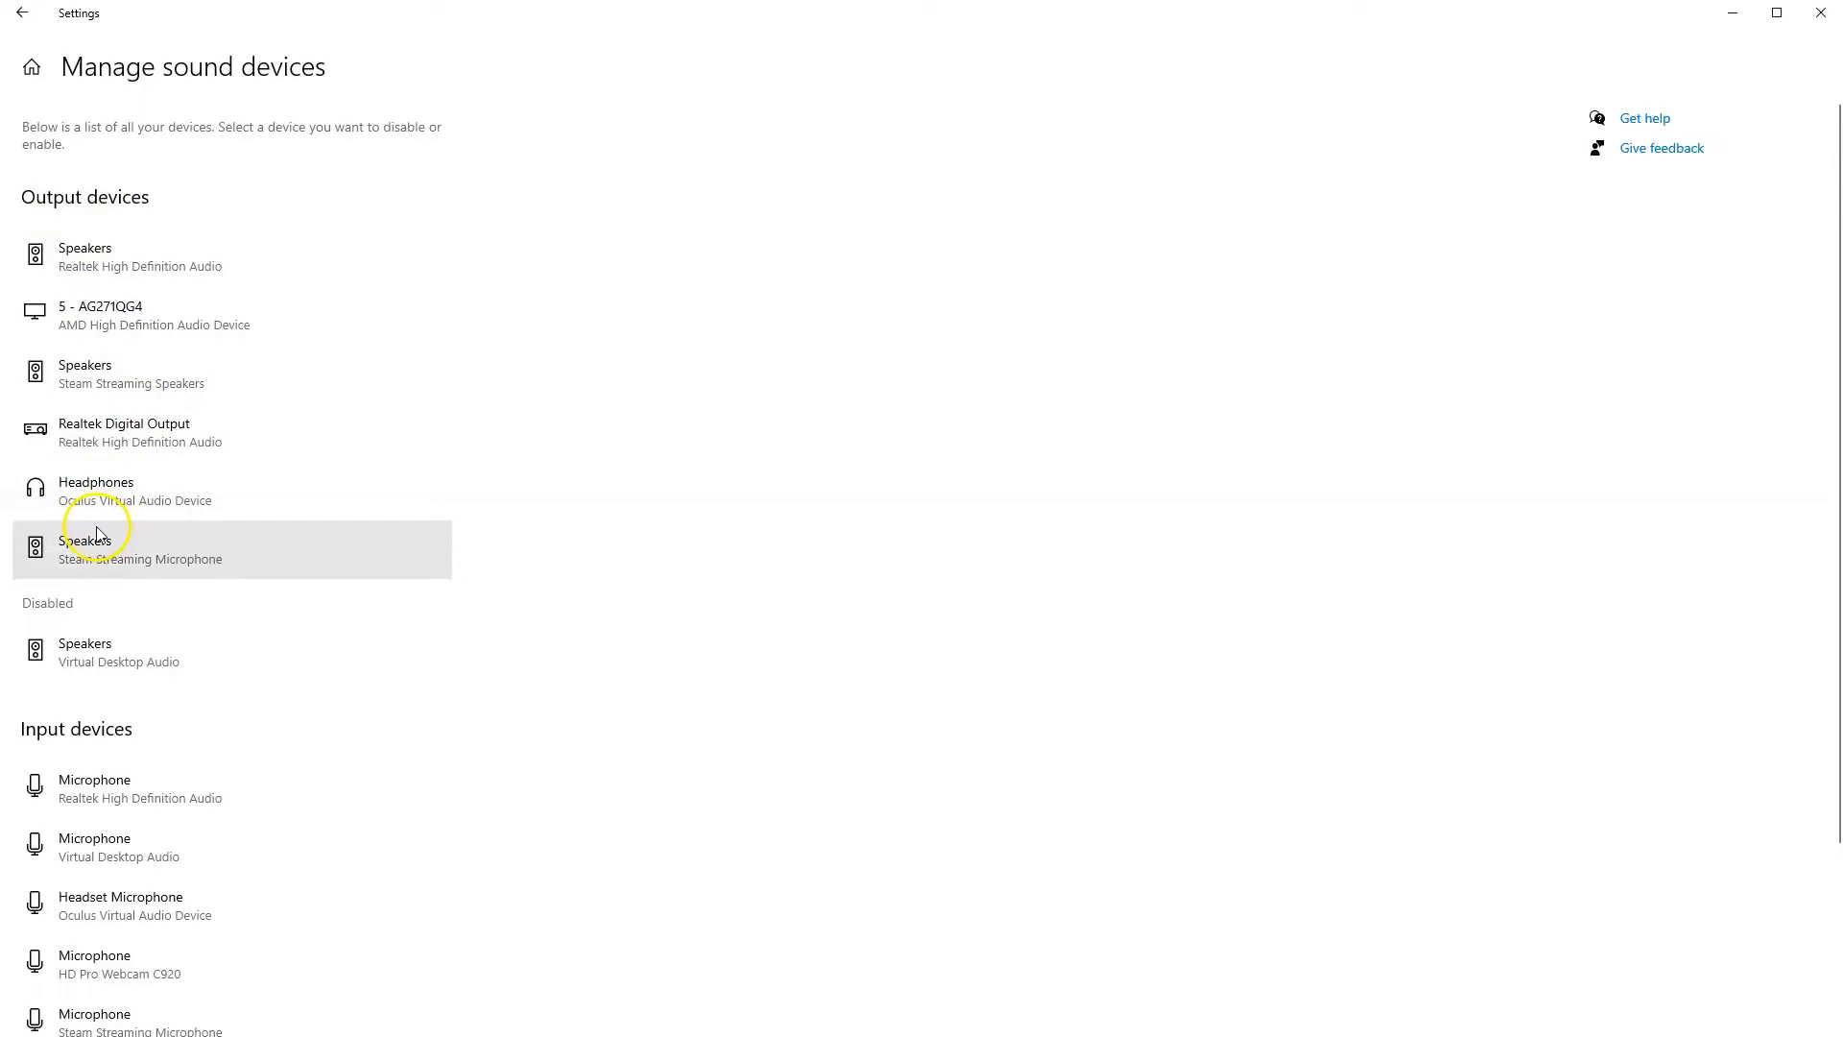
mouse_move(132, 675)
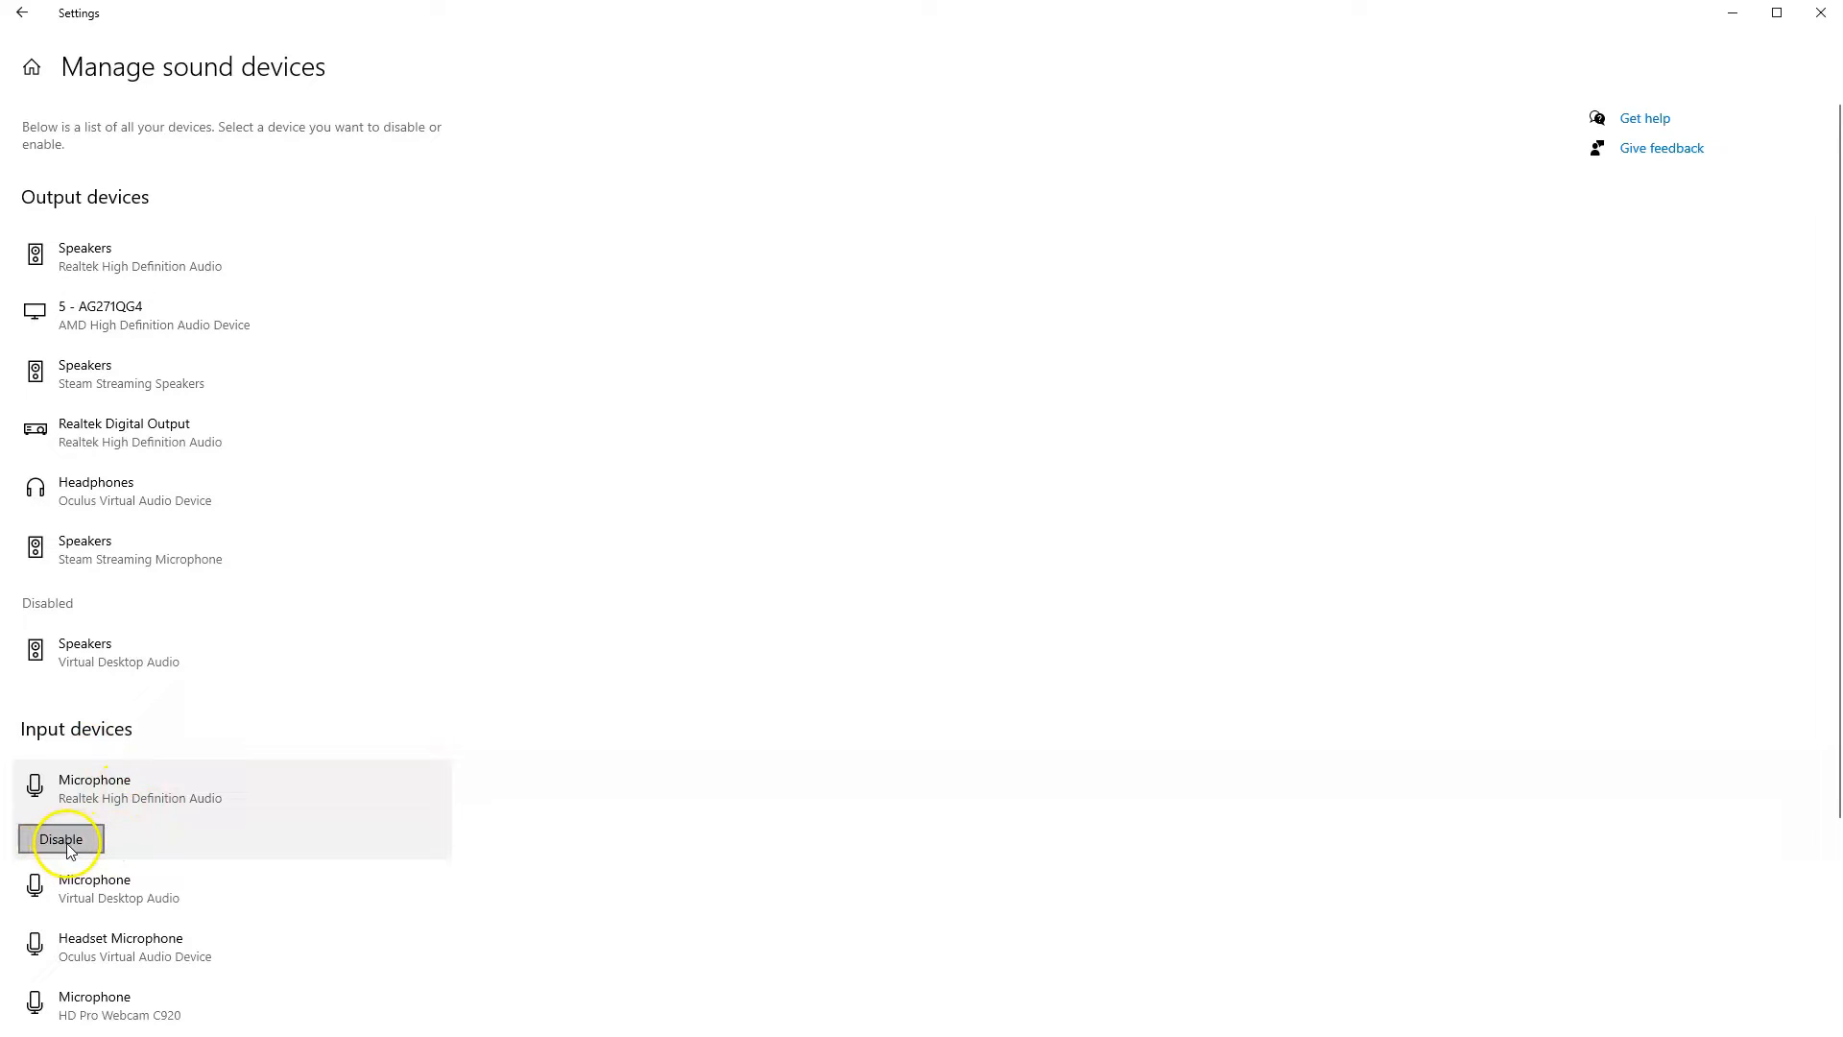
- Turn on the Microphone tile in Quest Quick Settings to unmute the headset mic
scroll("down", 3)
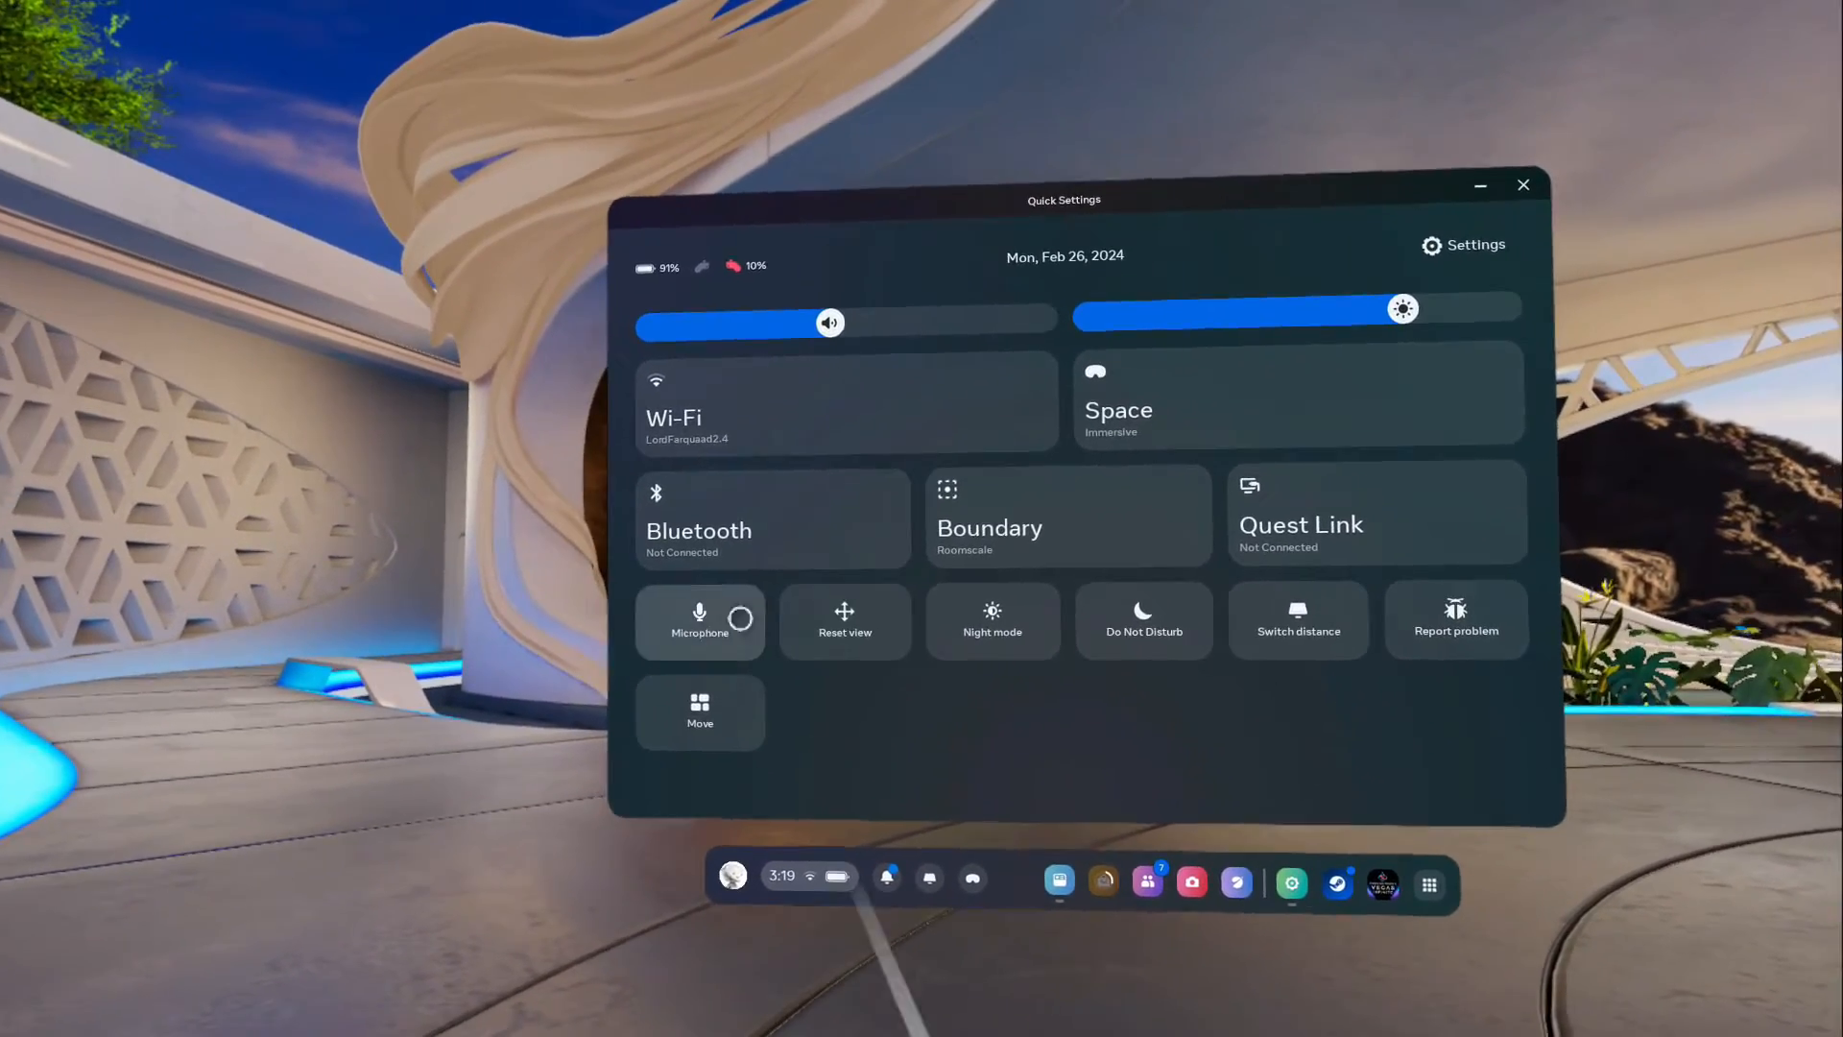
left_click(1523, 184)
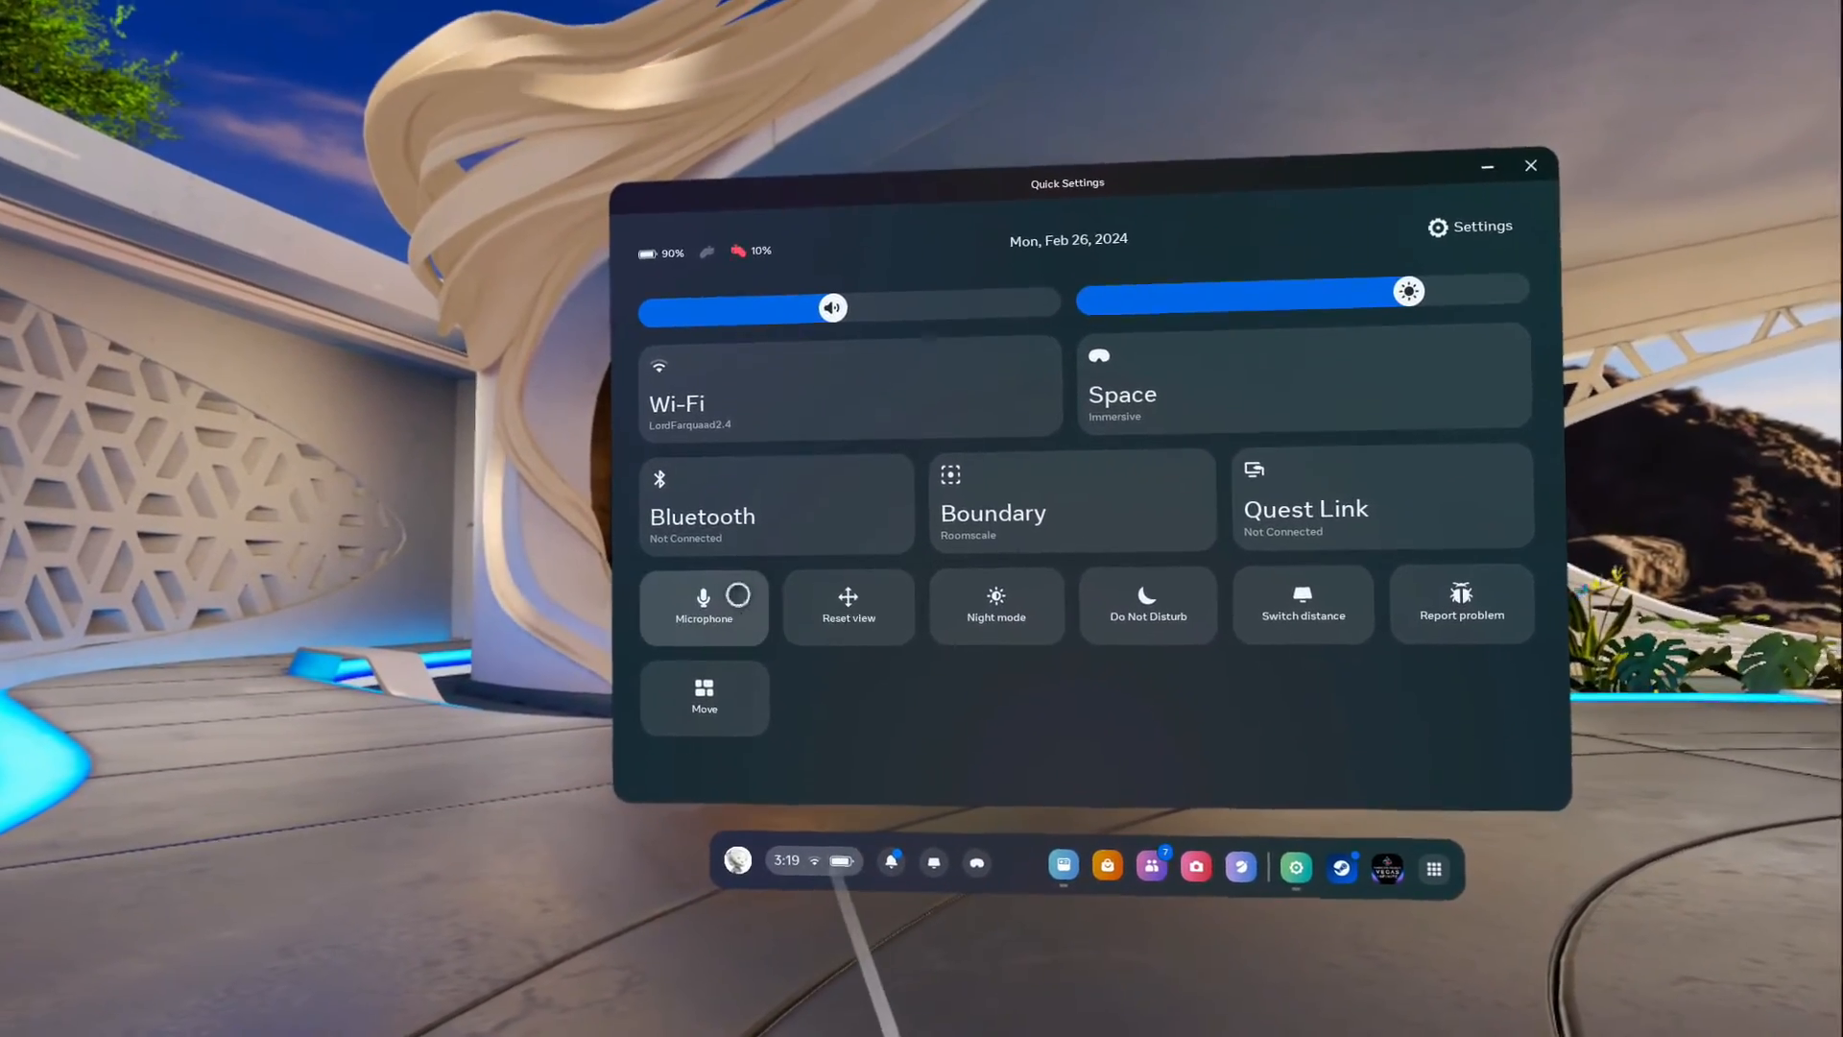
mouse_move(709, 638)
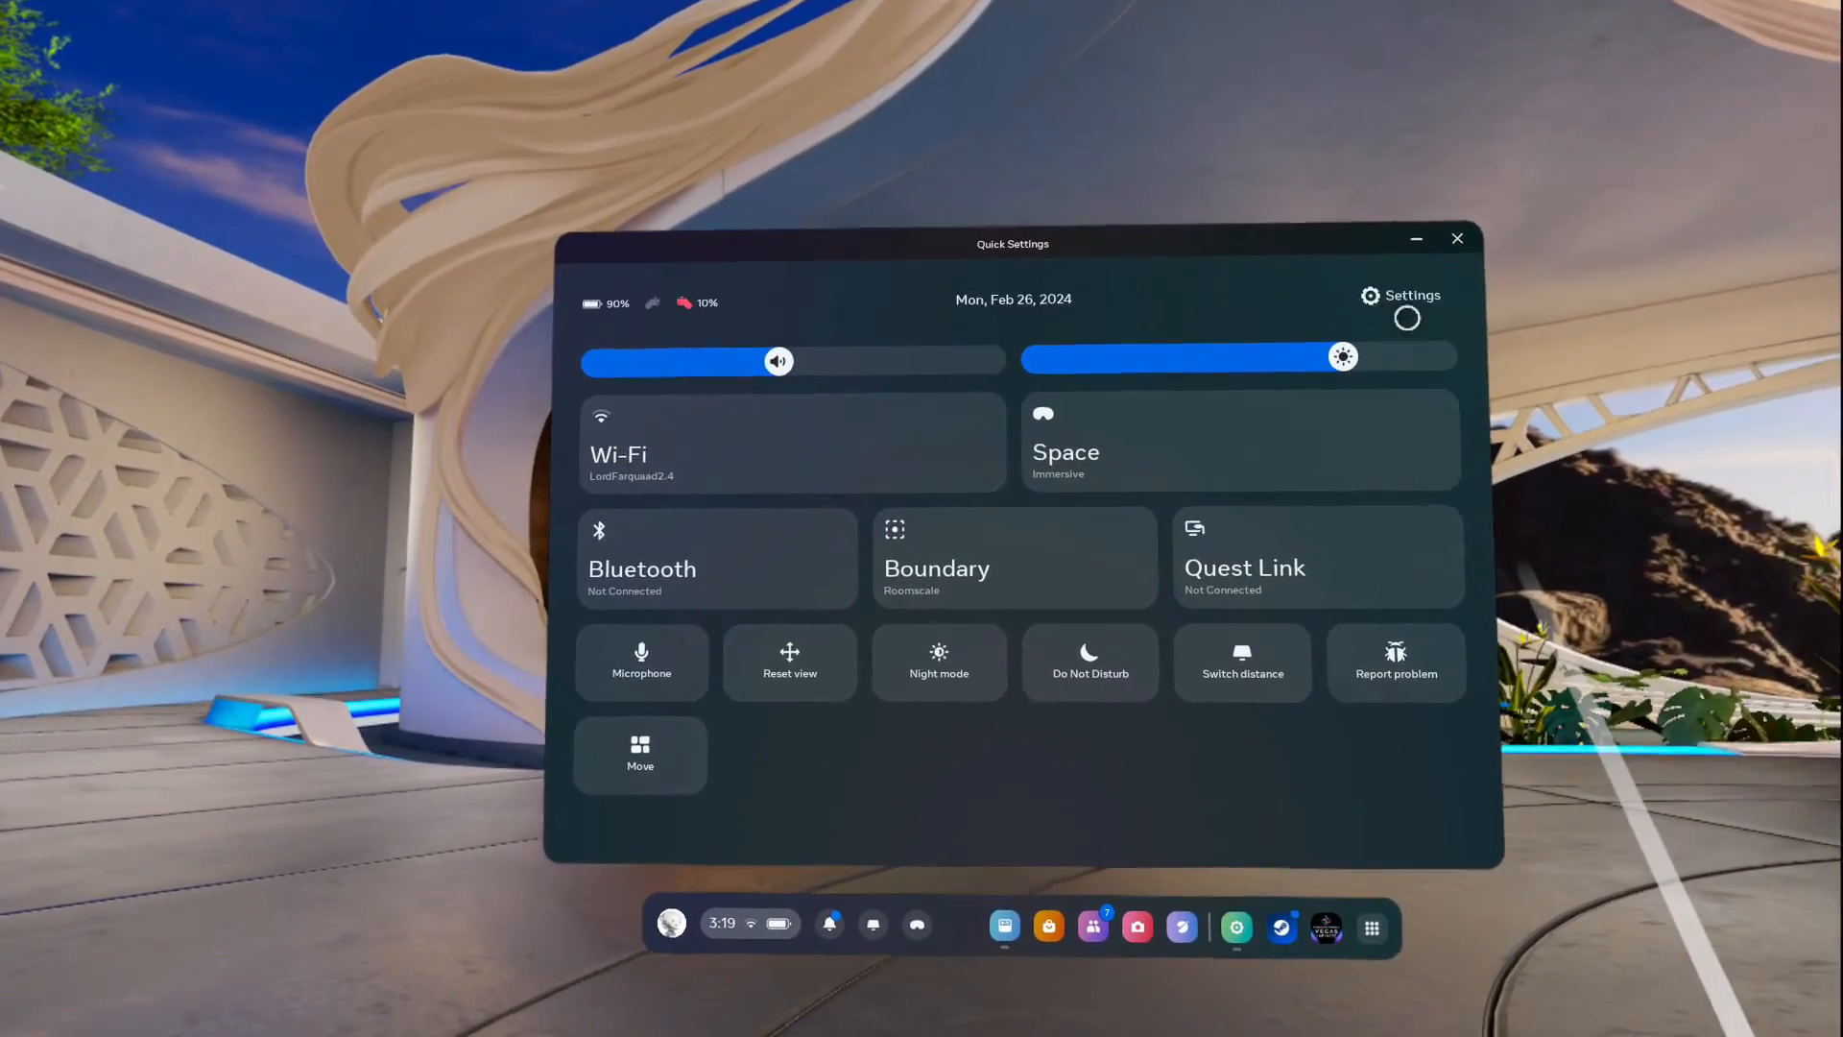
- Show the per-app microphone access toggles under Settings > Privacy > Permissions > Microphone
left_click(1370, 295)
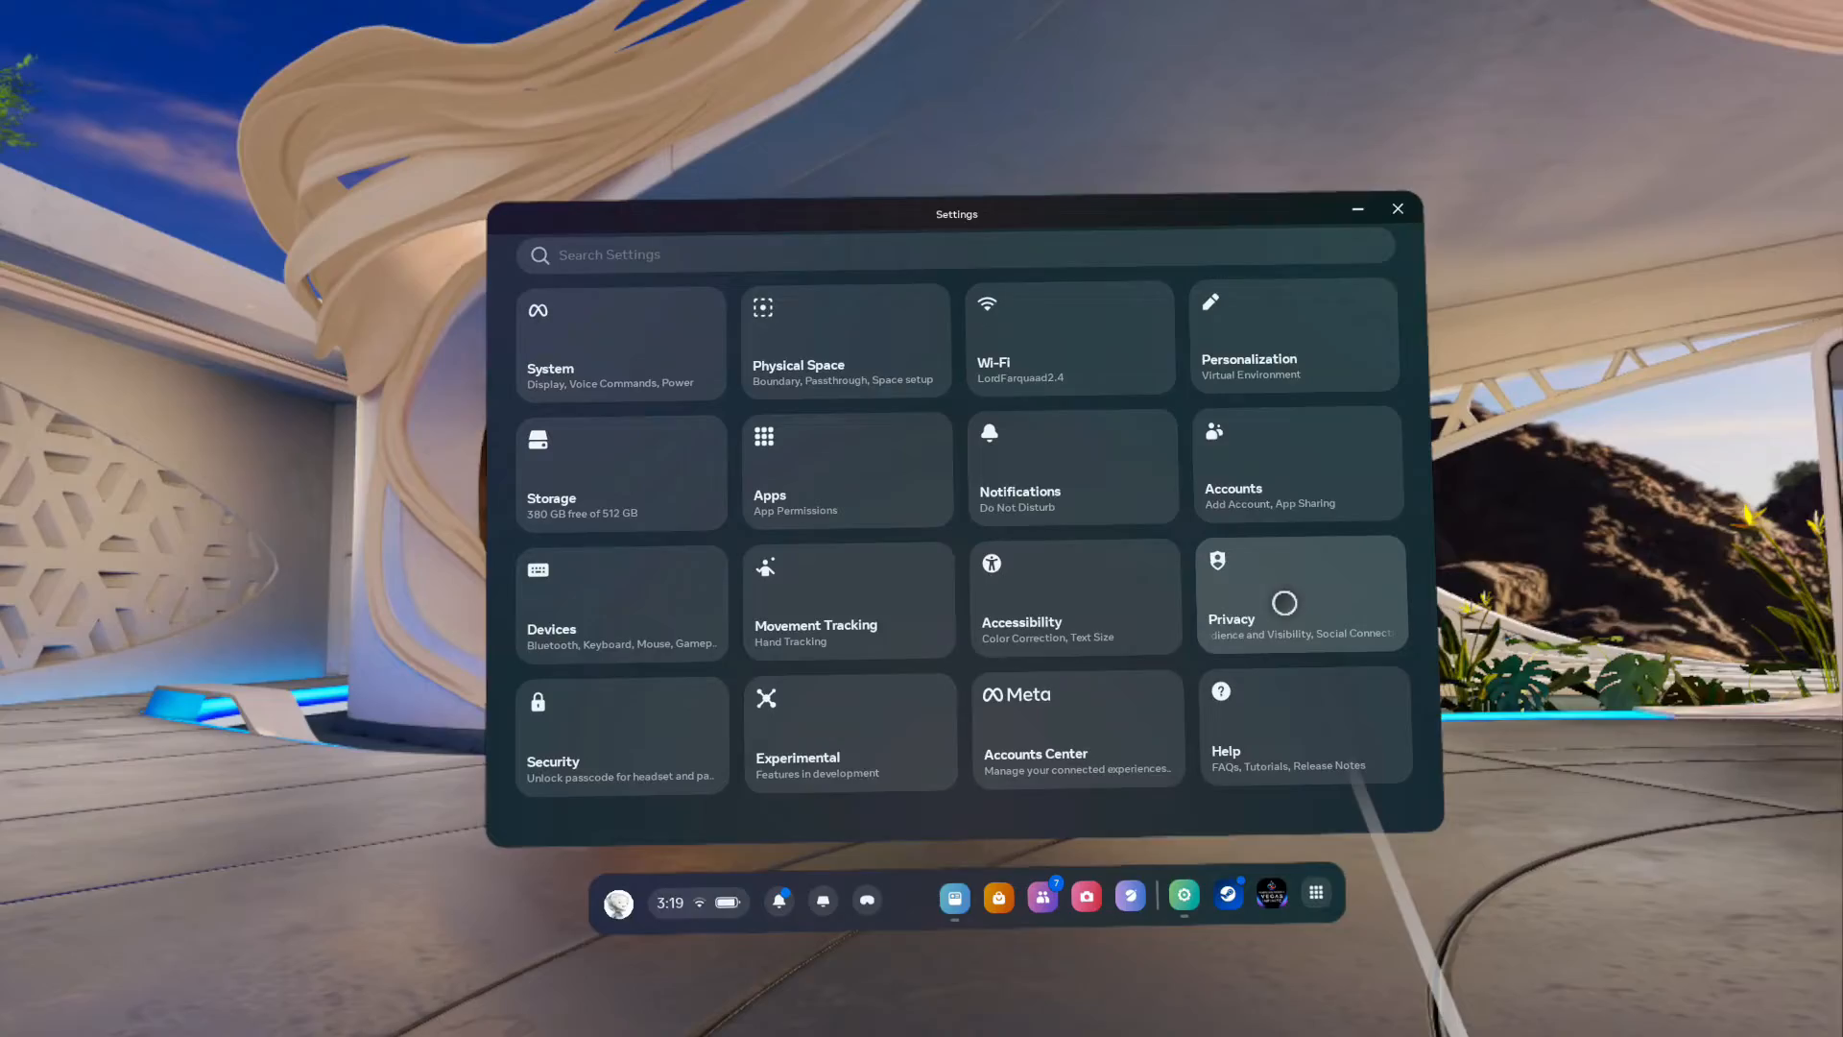
left_click(1286, 603)
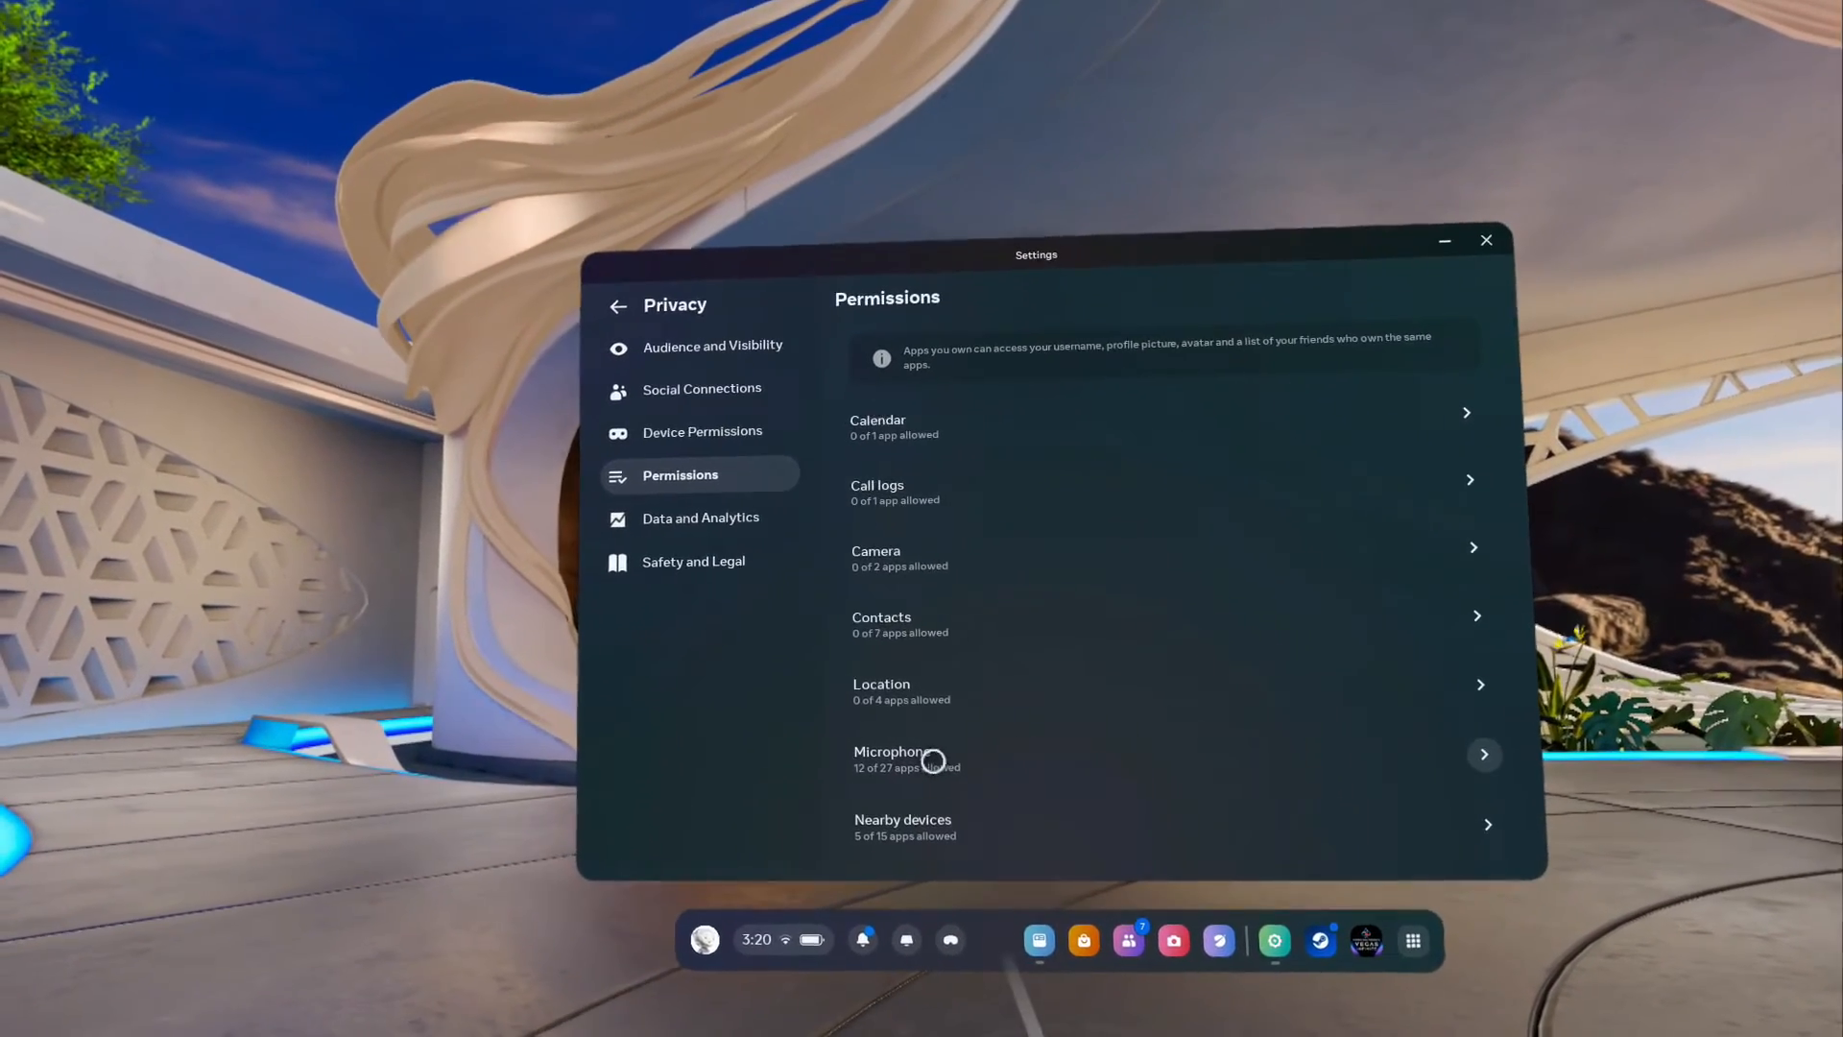
left_click(920, 760)
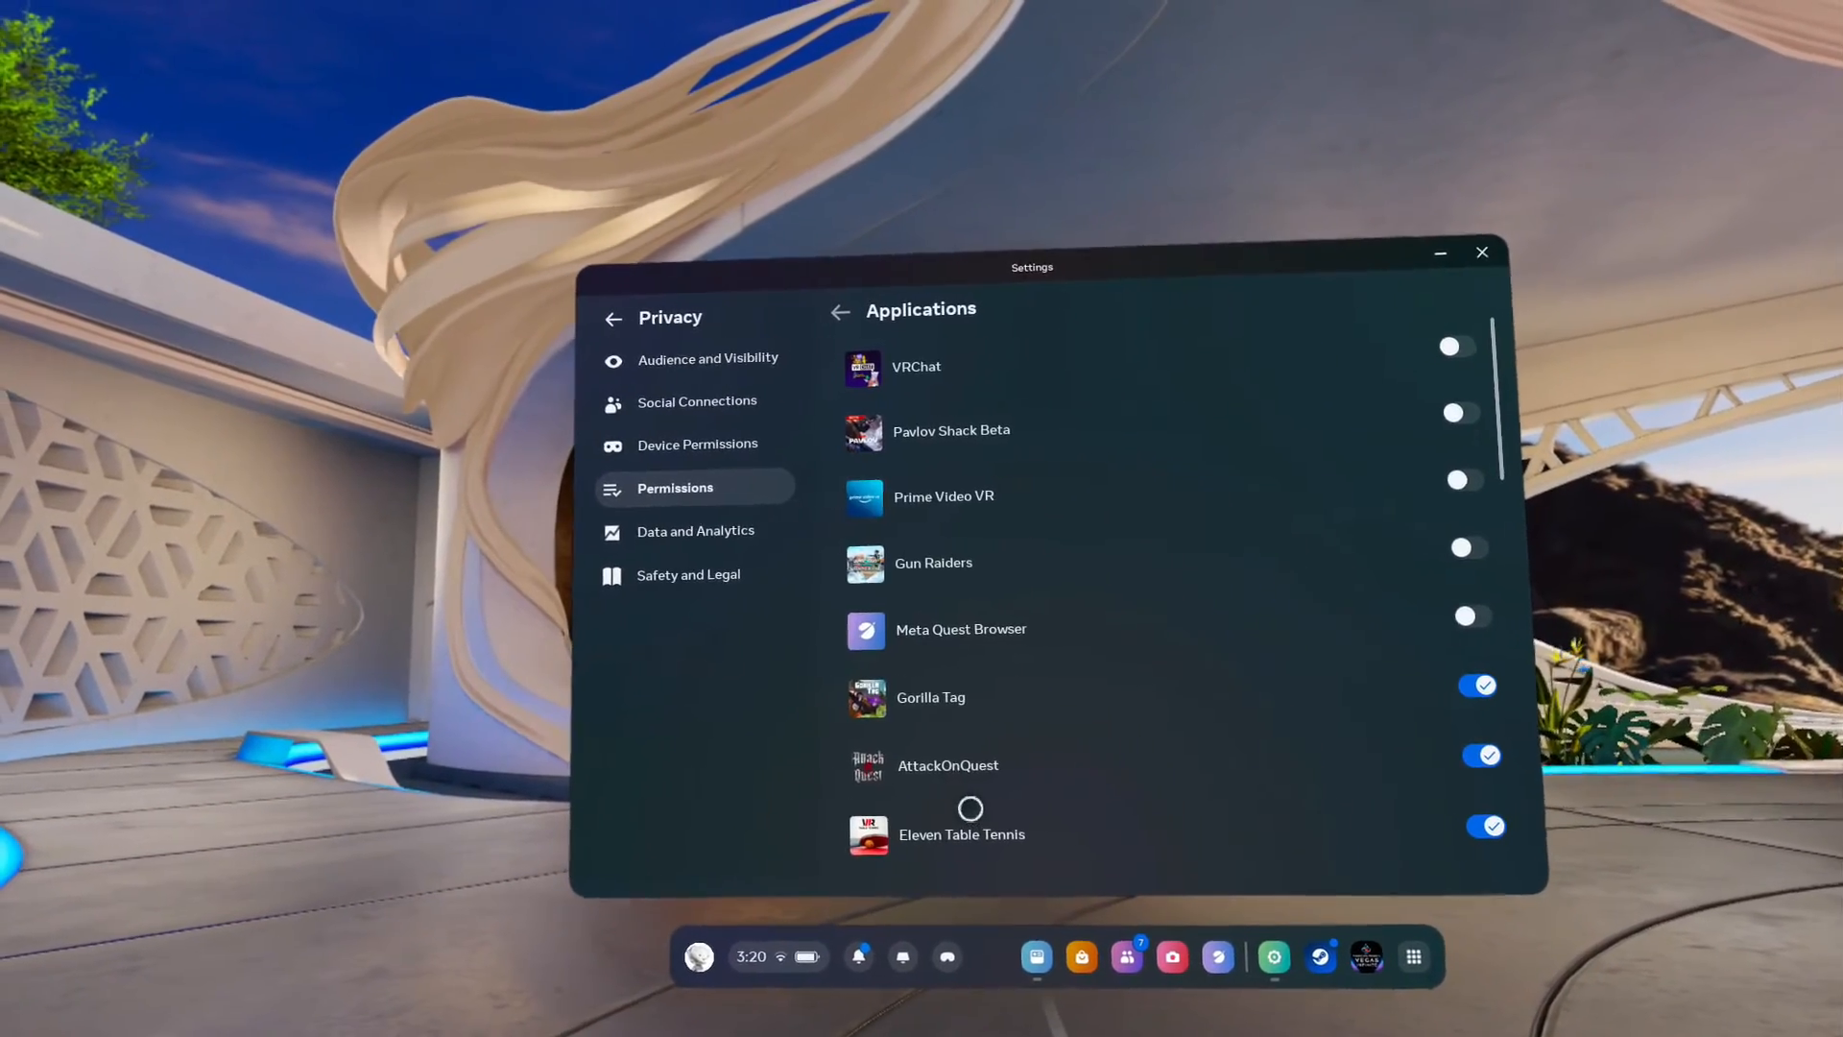